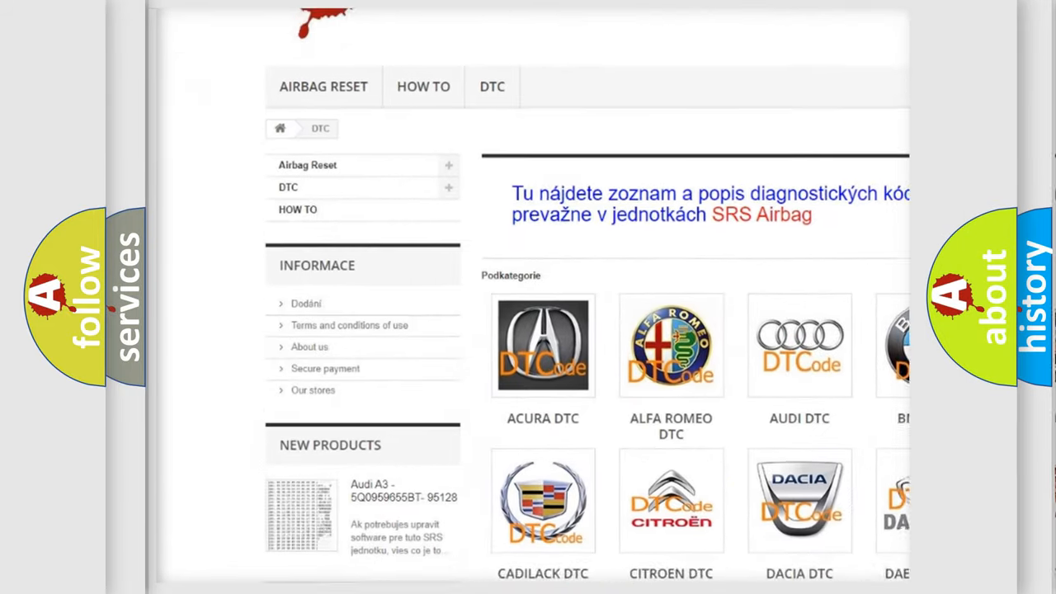
scroll("down", 3)
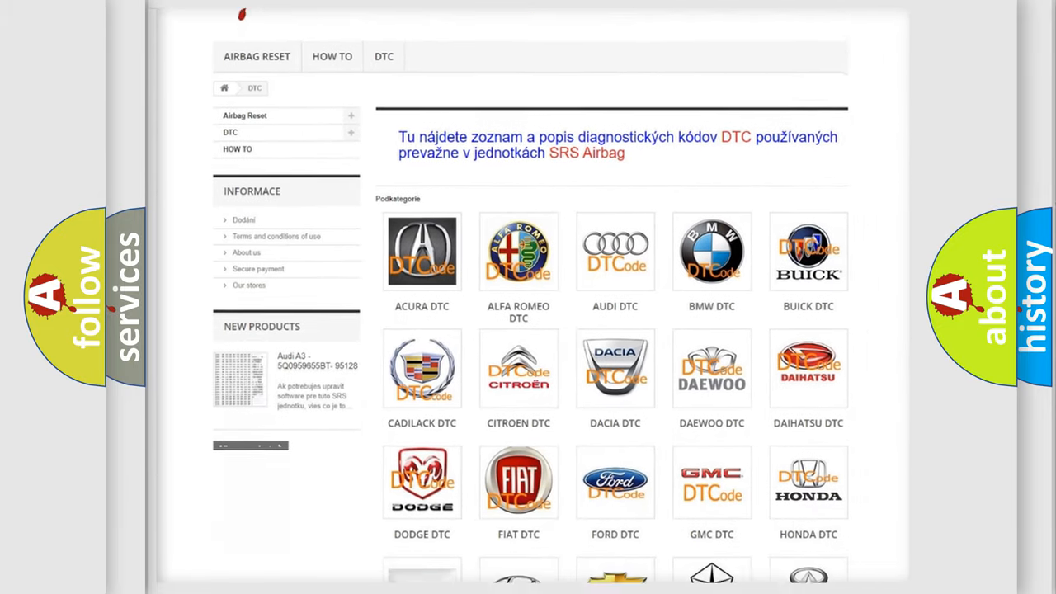
scroll("down", 3)
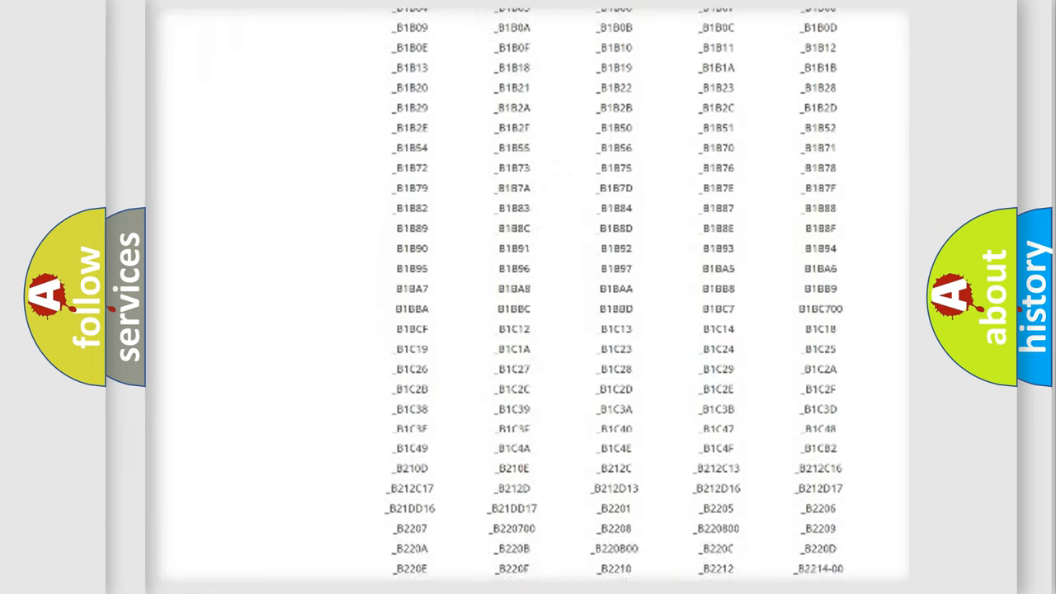
scroll("down", 3)
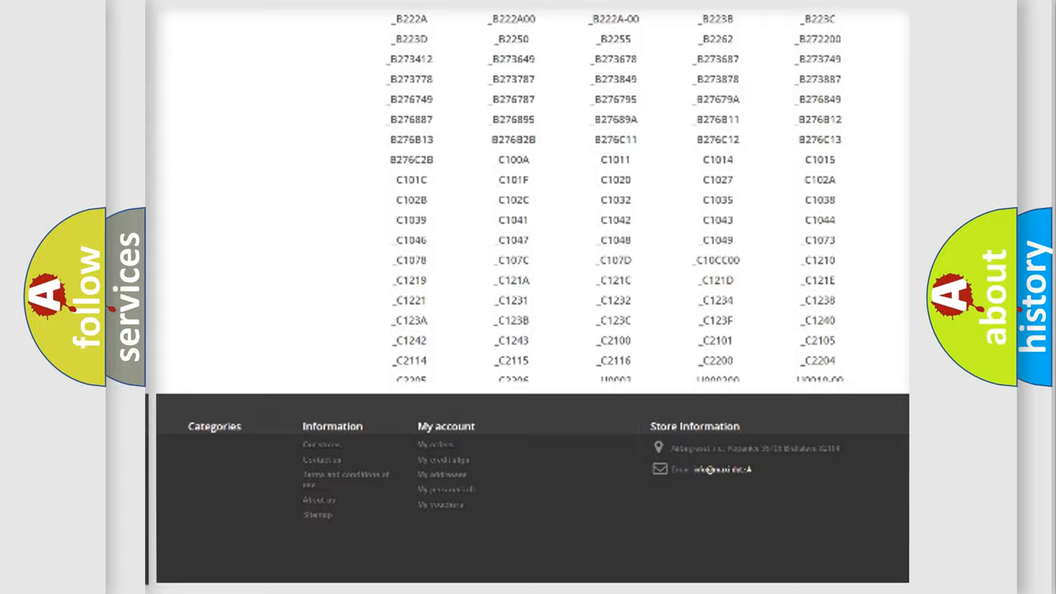
scroll("up", 3)
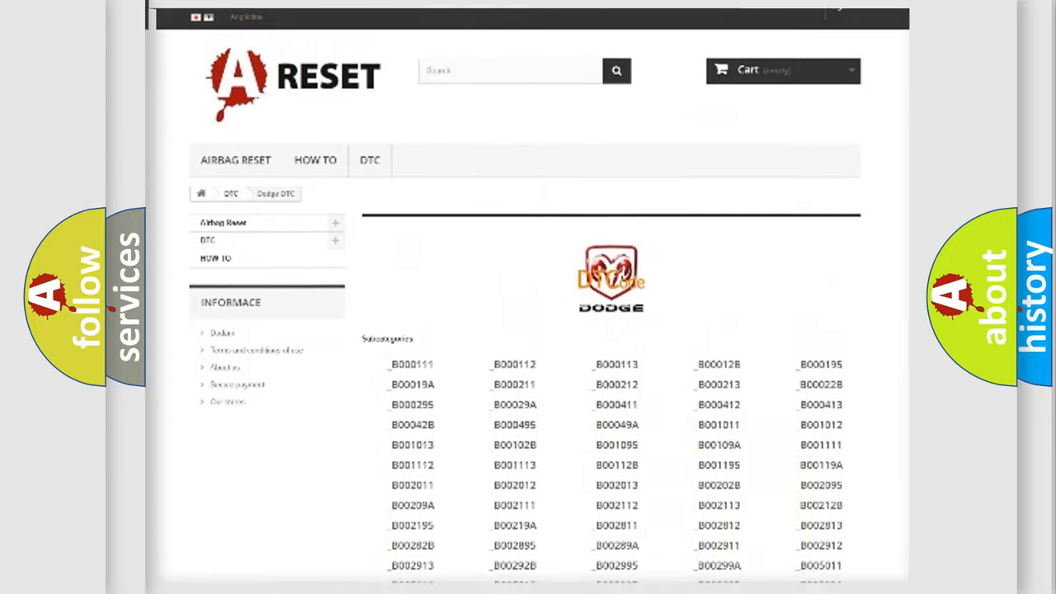